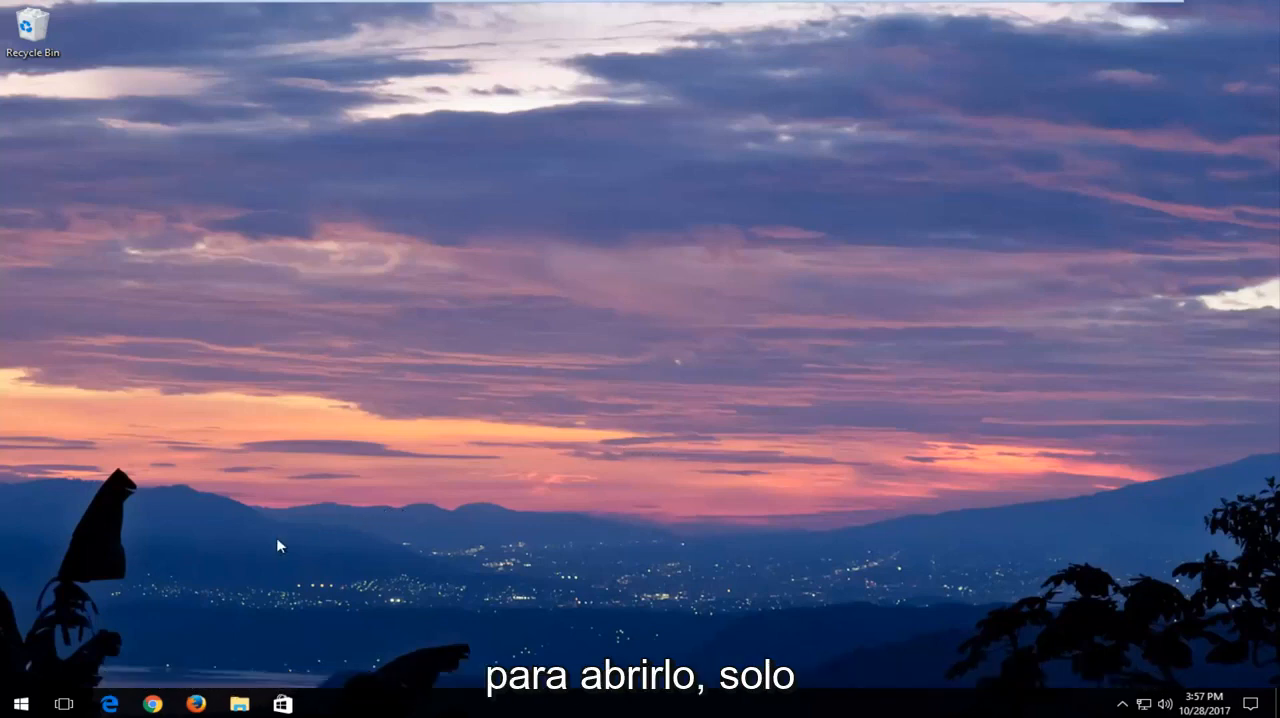
# Search the Start menu for "memory diag" to find Windows Memory Diagnostic.
pyautogui.click(15, 703)
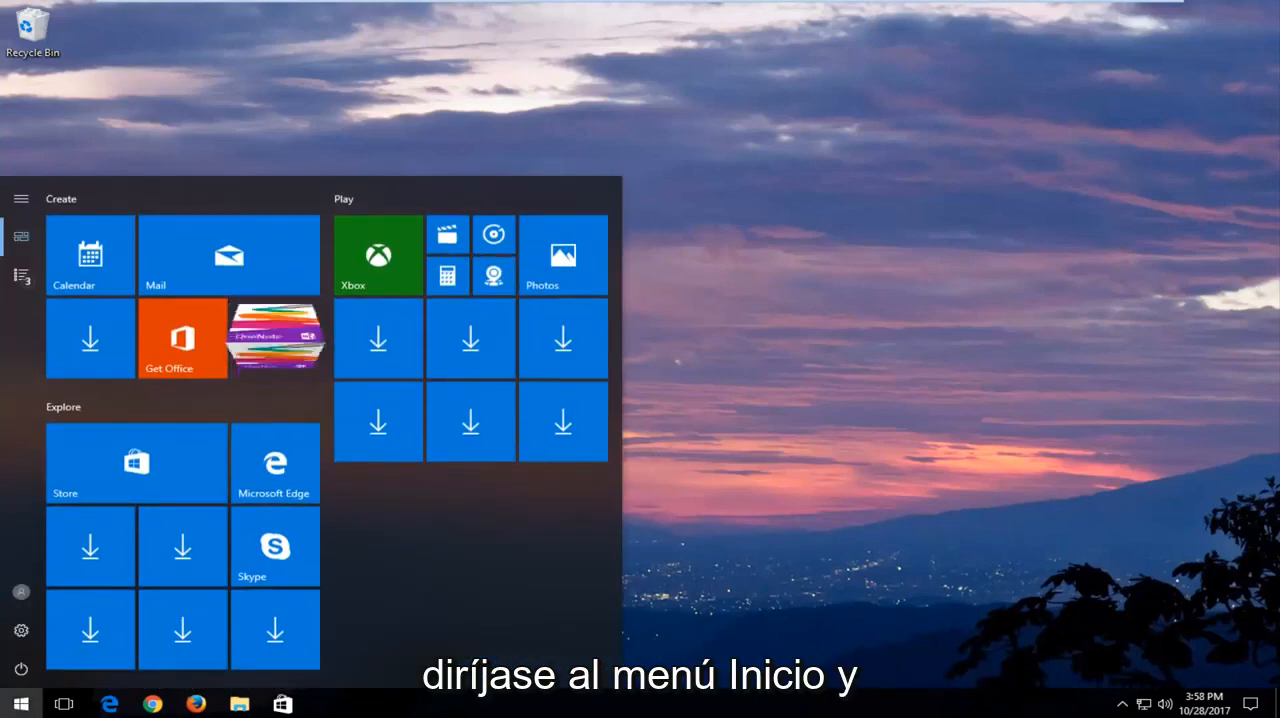
pyautogui.click(18, 703)
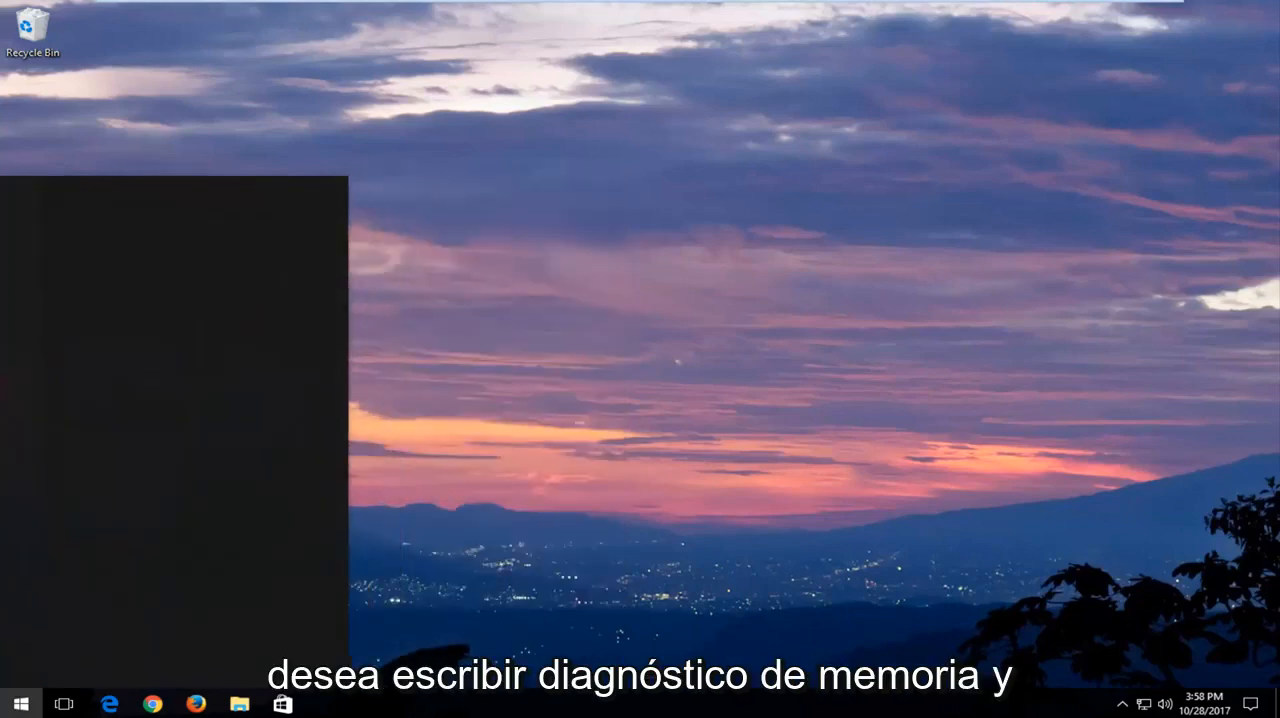
pyautogui.write('memory diang')
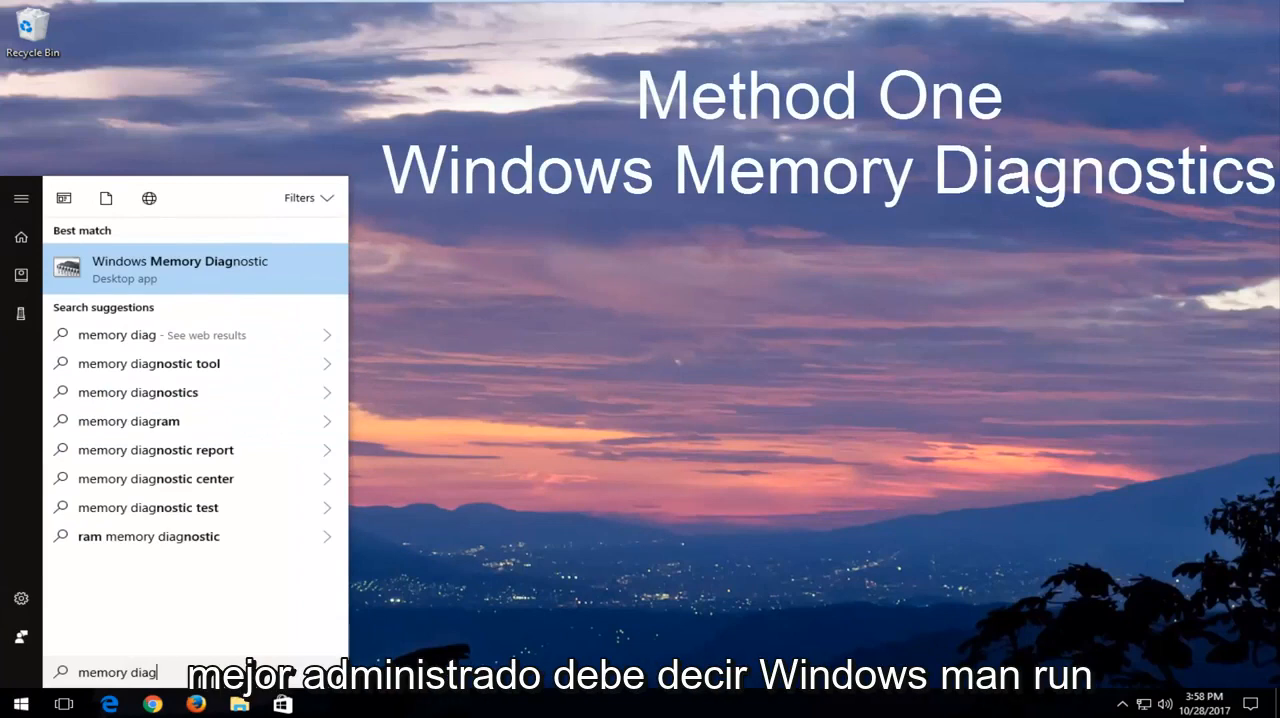
pyautogui.moveTo(145, 280)
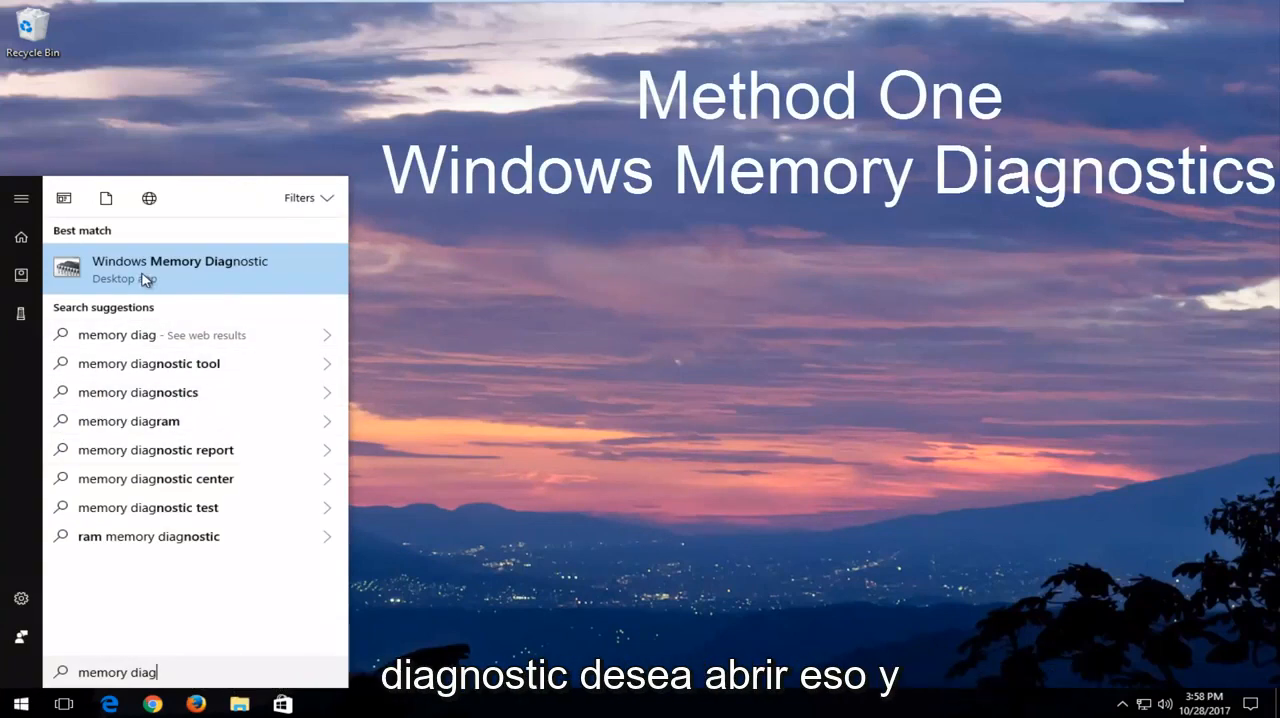
# Launch the Windows Memory Diagnostic desktop app from the search results.
pyautogui.click(180, 268)
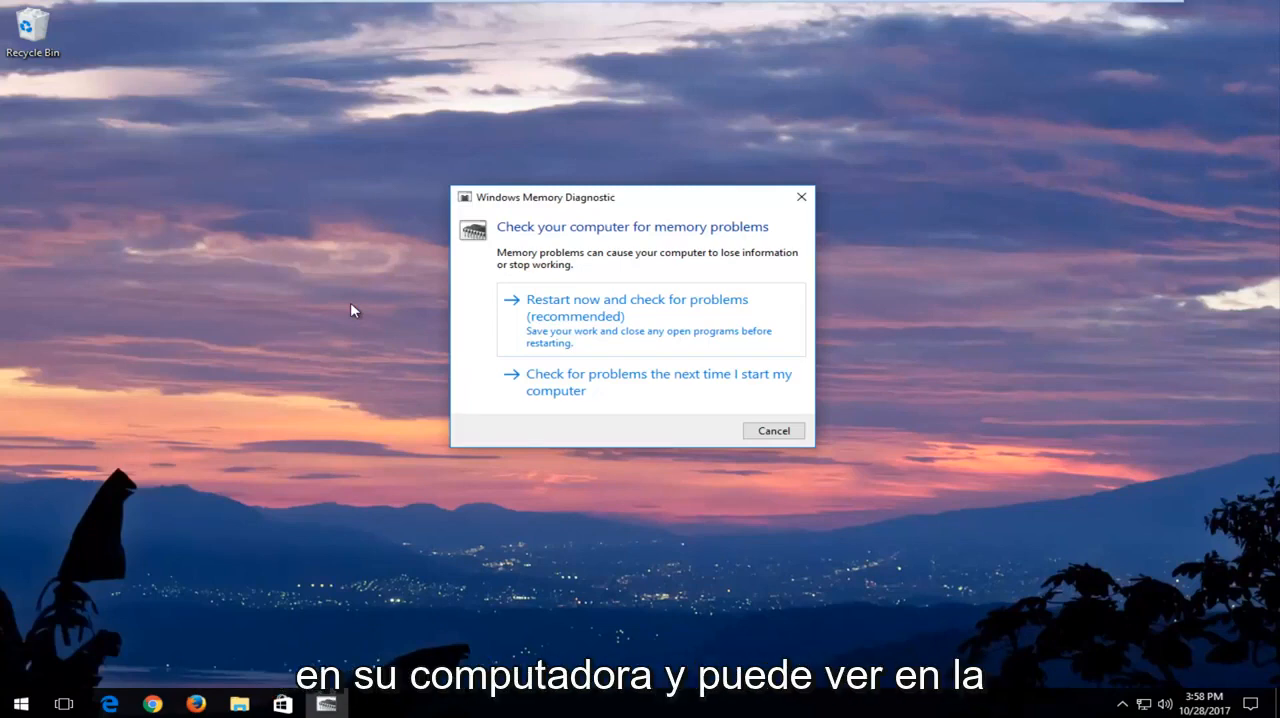
pyautogui.moveTo(640, 243)
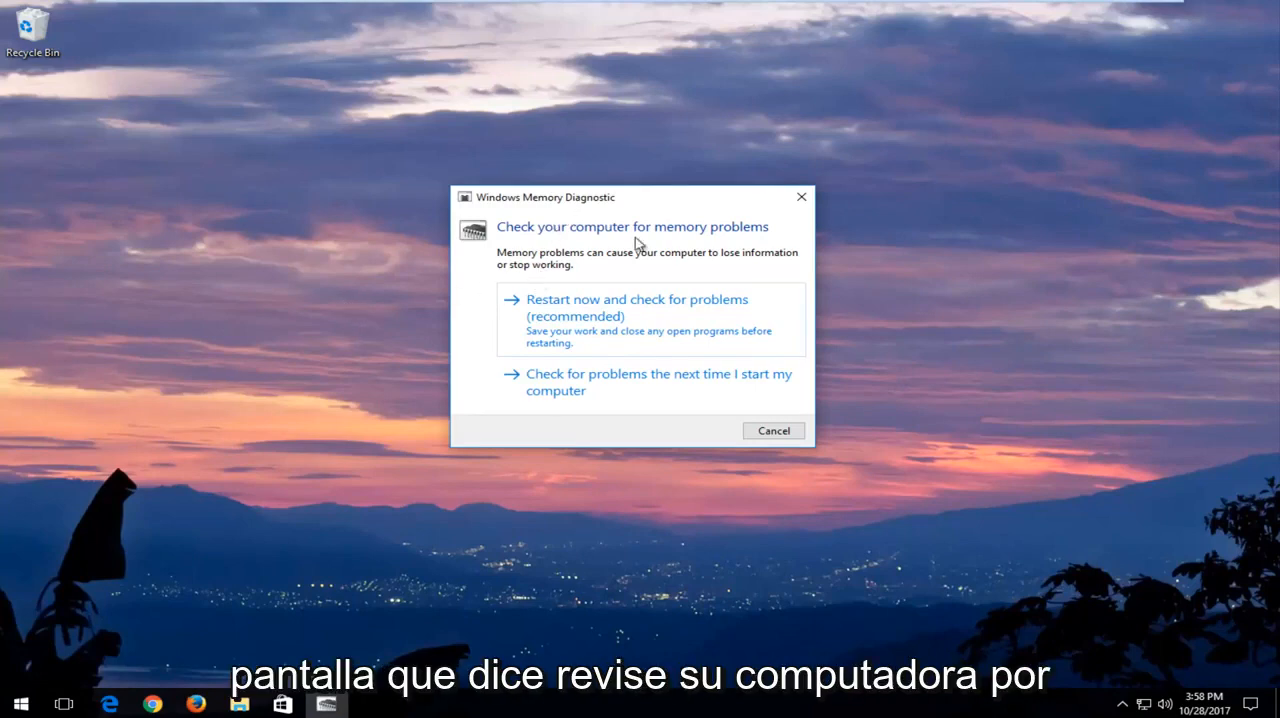
pyautogui.moveTo(573, 267)
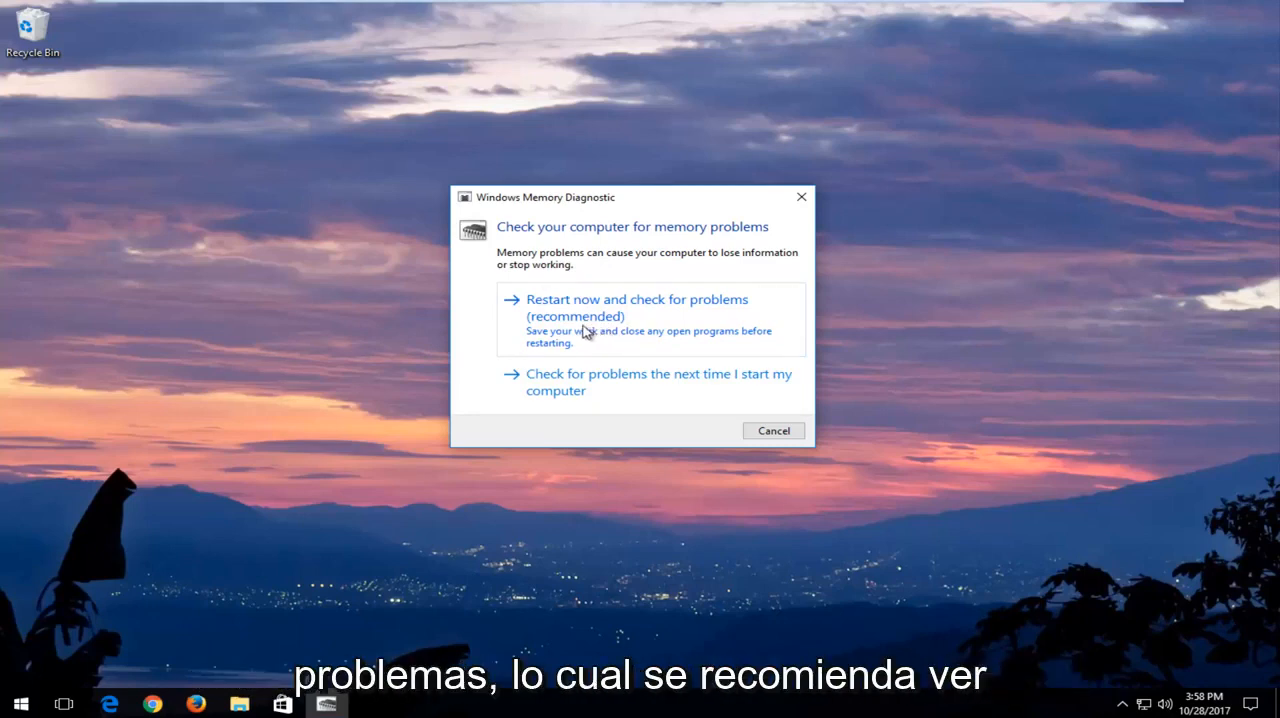
pyautogui.moveTo(547, 350)
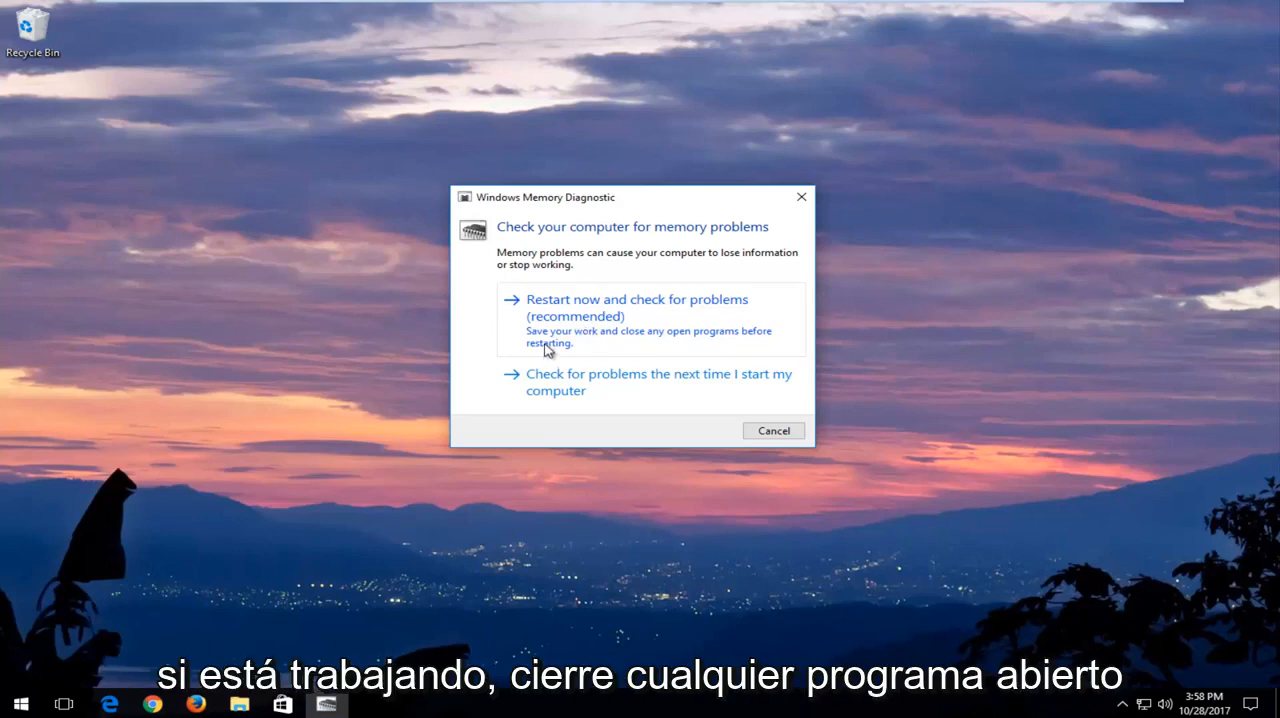
pyautogui.moveTo(589, 315)
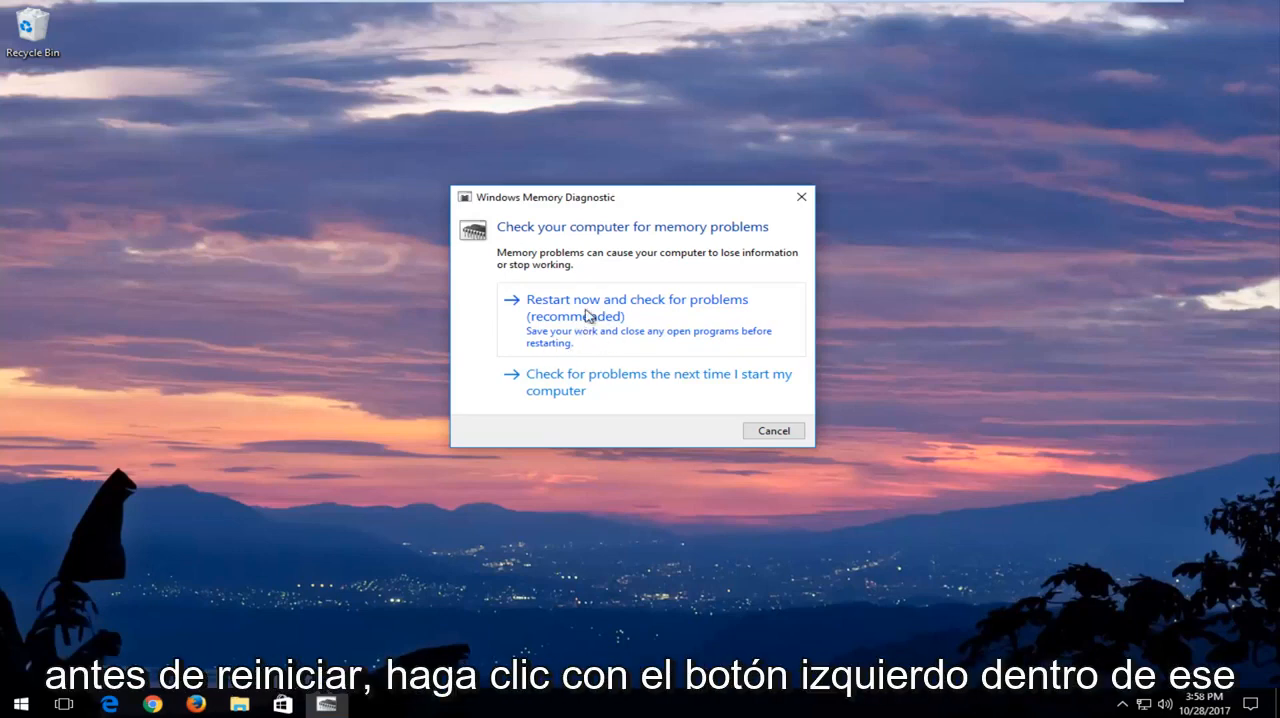
# Choose 'Restart now and check for problems' and let the memory test run.
pyautogui.click(636, 307)
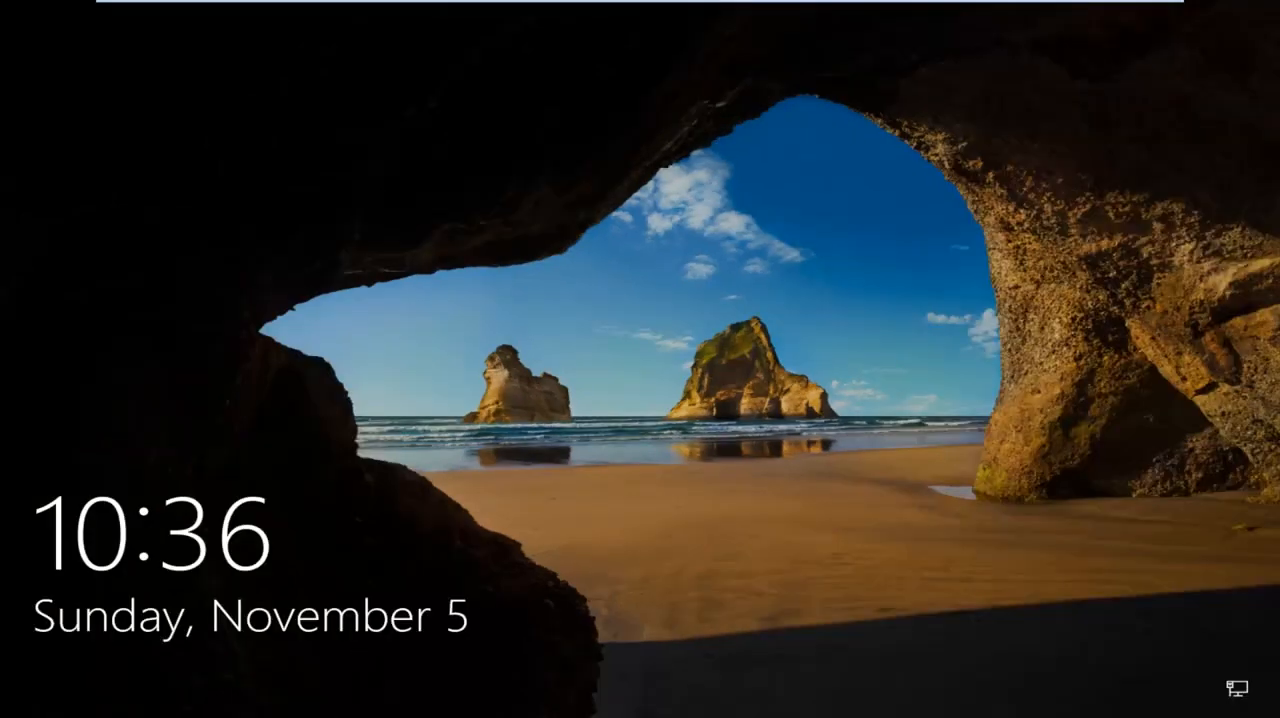
pyautogui.moveTo(590, 8)
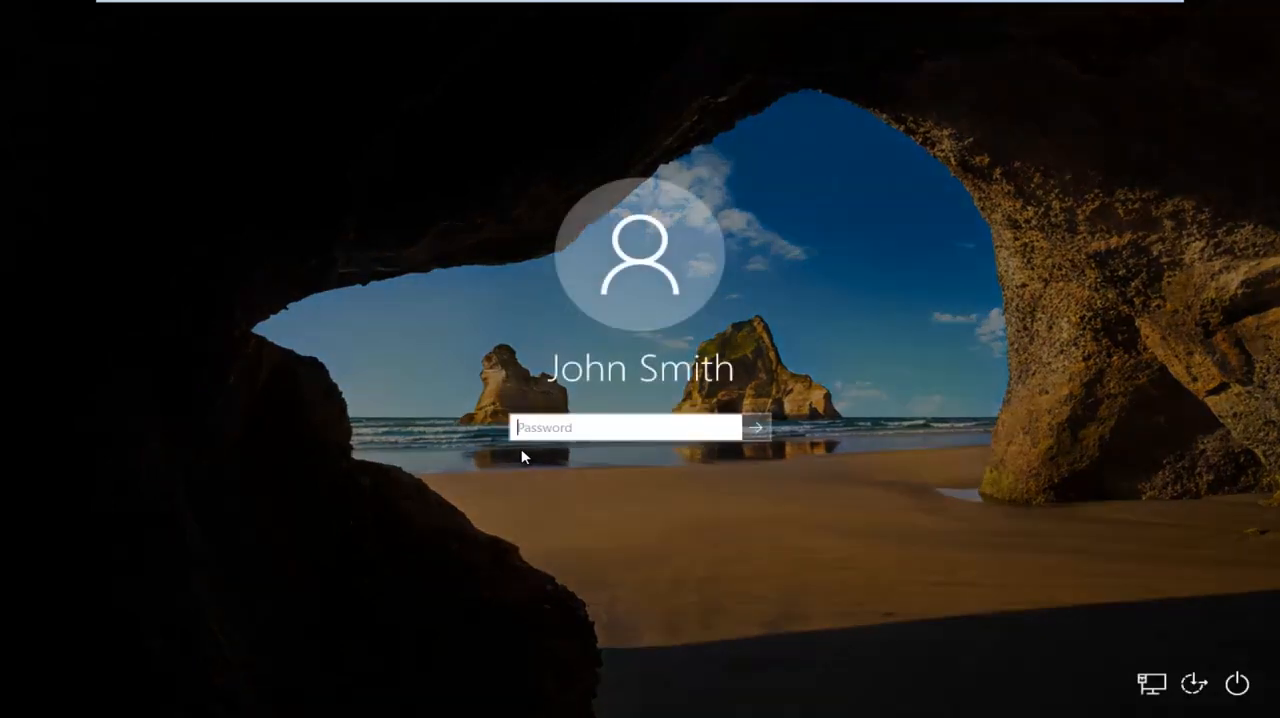
# Enter the account password and sign in to the desktop.
pyautogui.write('•')
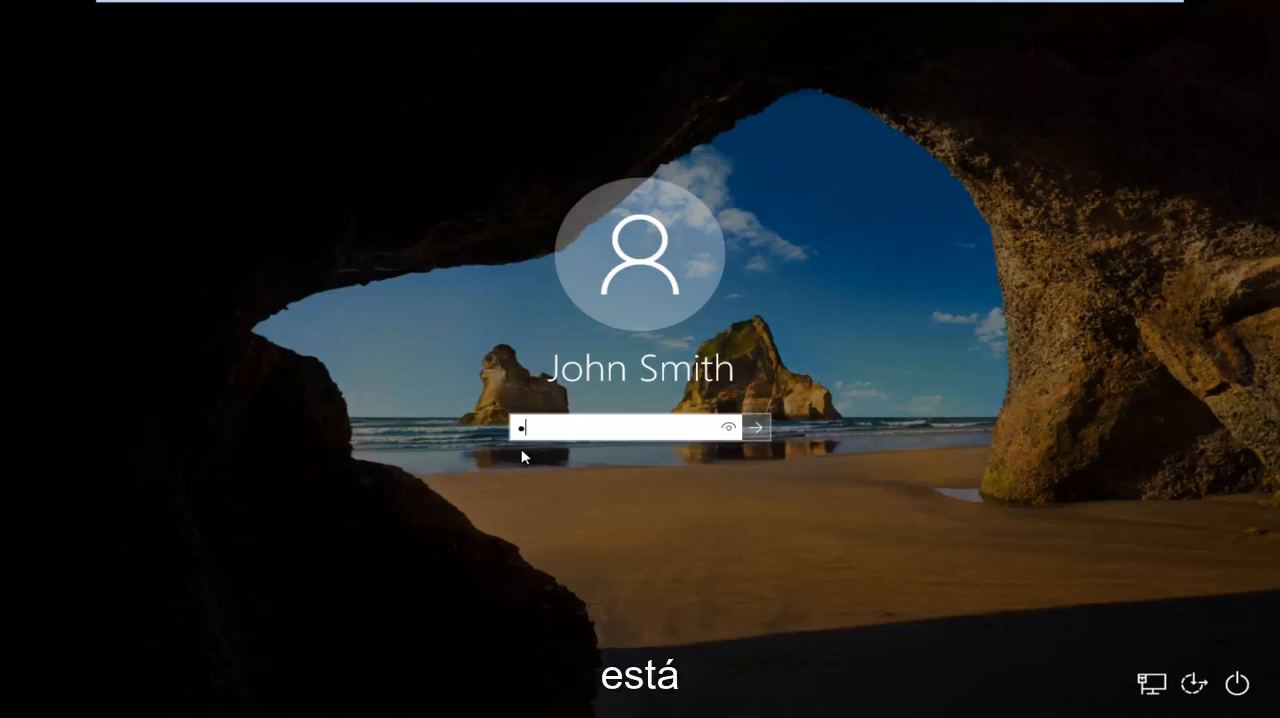
pyautogui.click(757, 428)
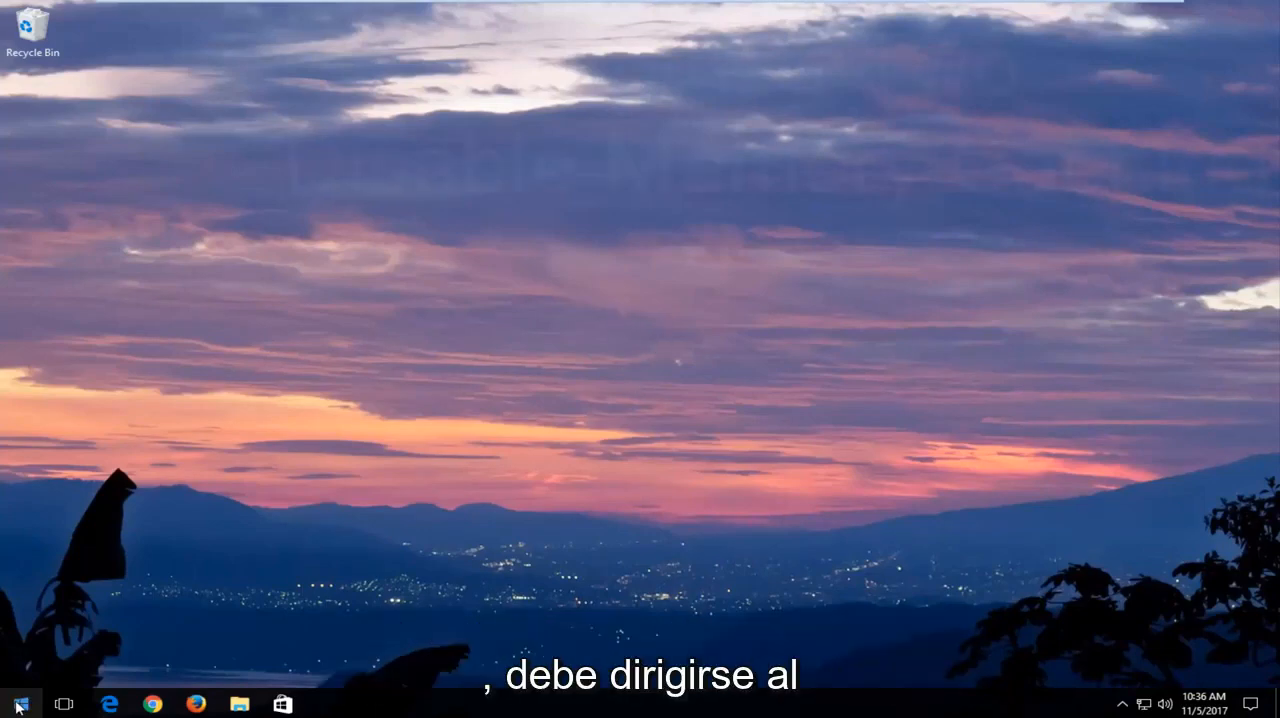
pyautogui.click(14, 704)
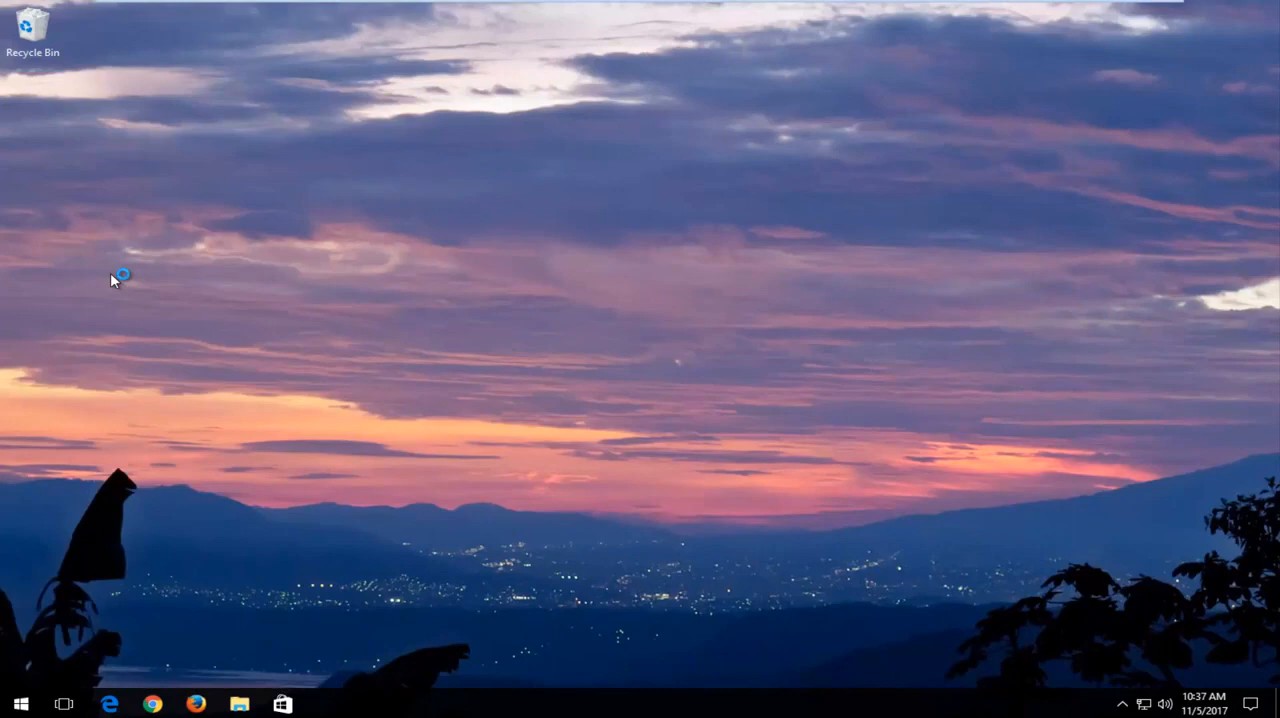
pyautogui.moveTo(113, 280)
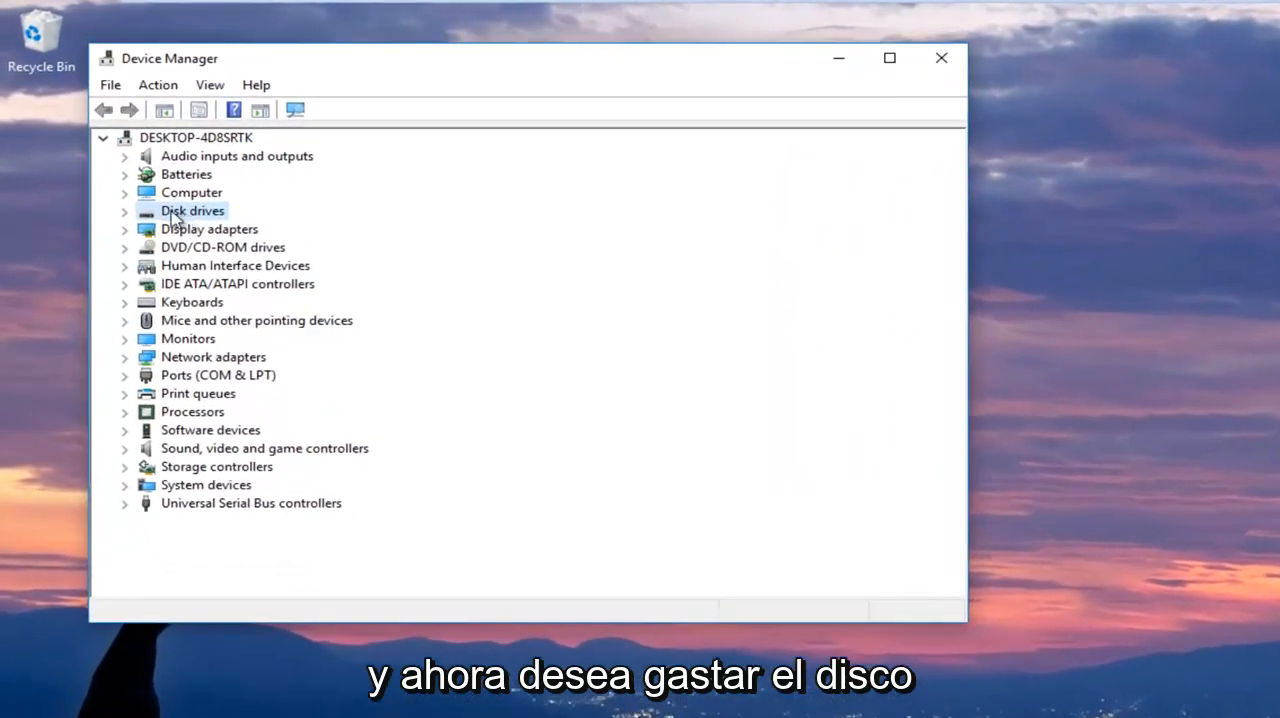
# Expand Disk drives and select the VMware Virtual S SCSI Disk Device.
pyautogui.click(125, 210)
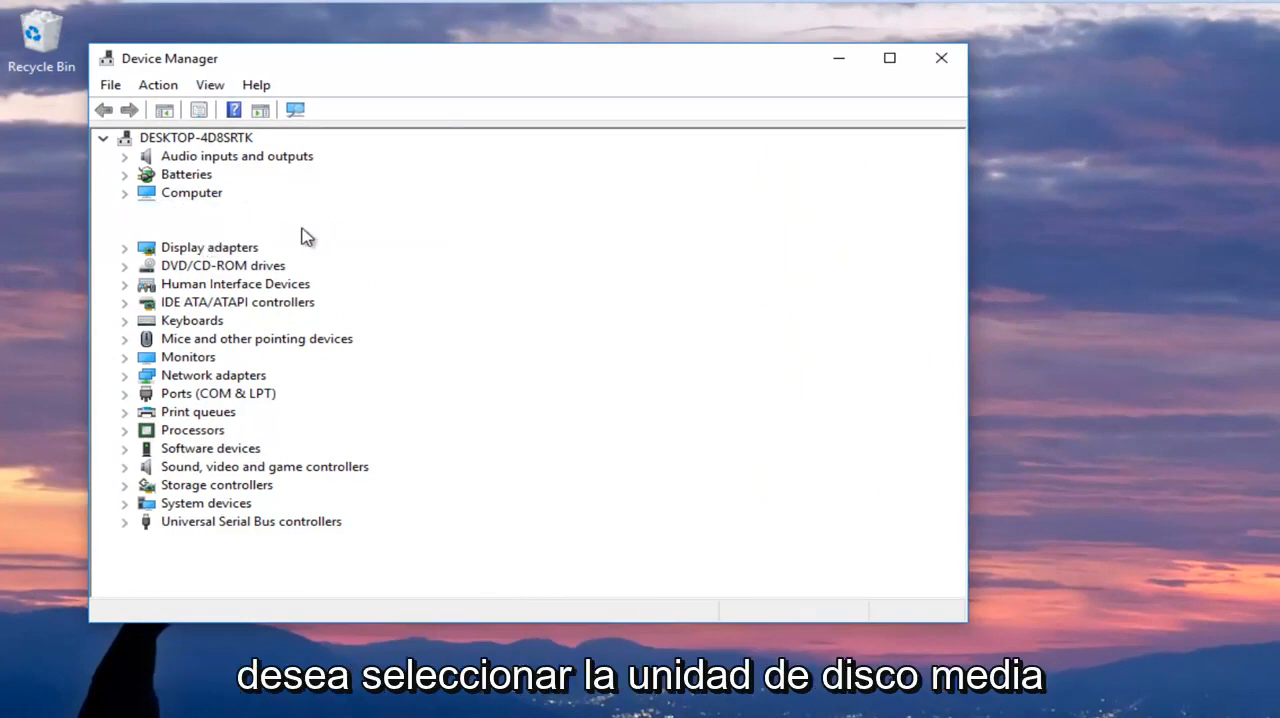
pyautogui.click(192, 210)
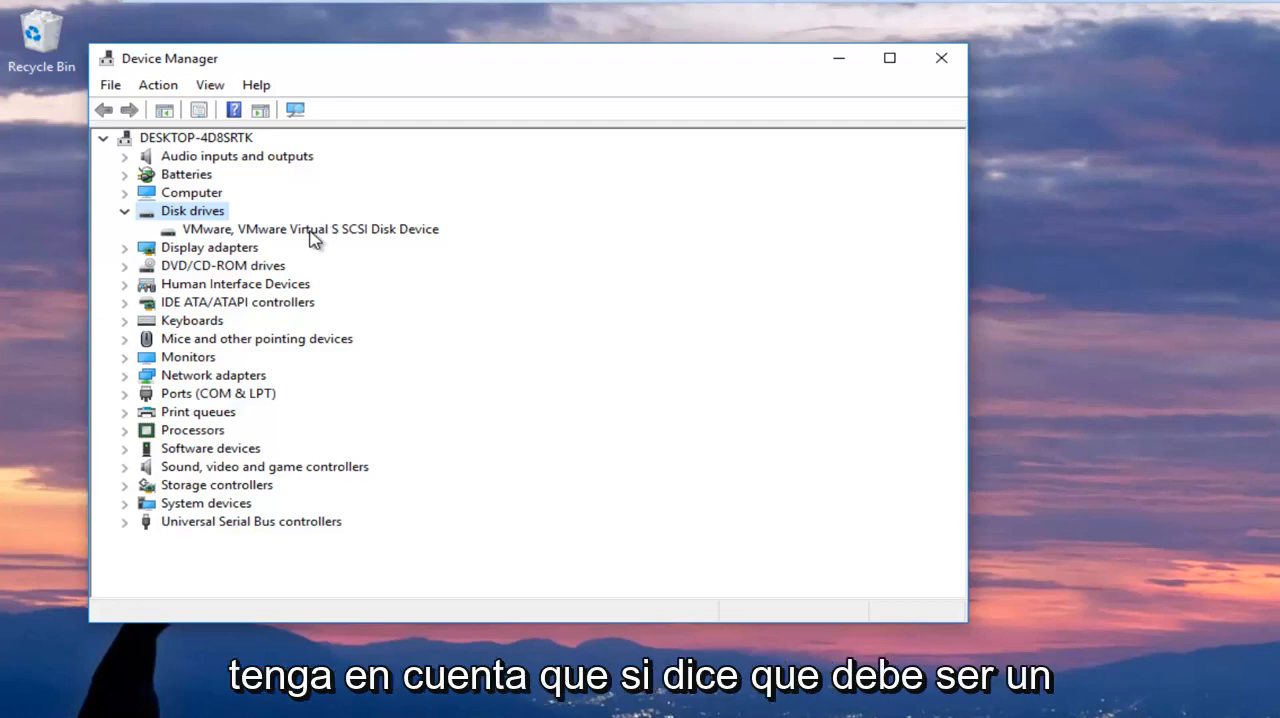
pyautogui.moveTo(398, 255)
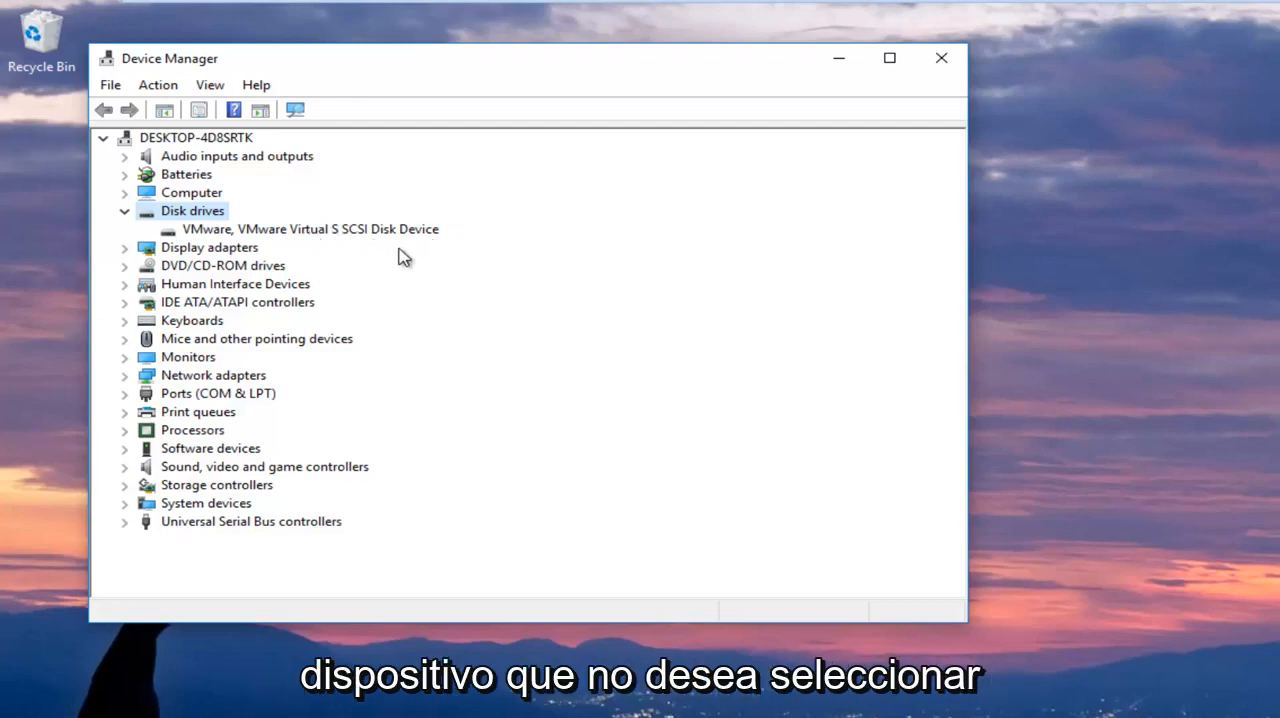
pyautogui.click(310, 229)
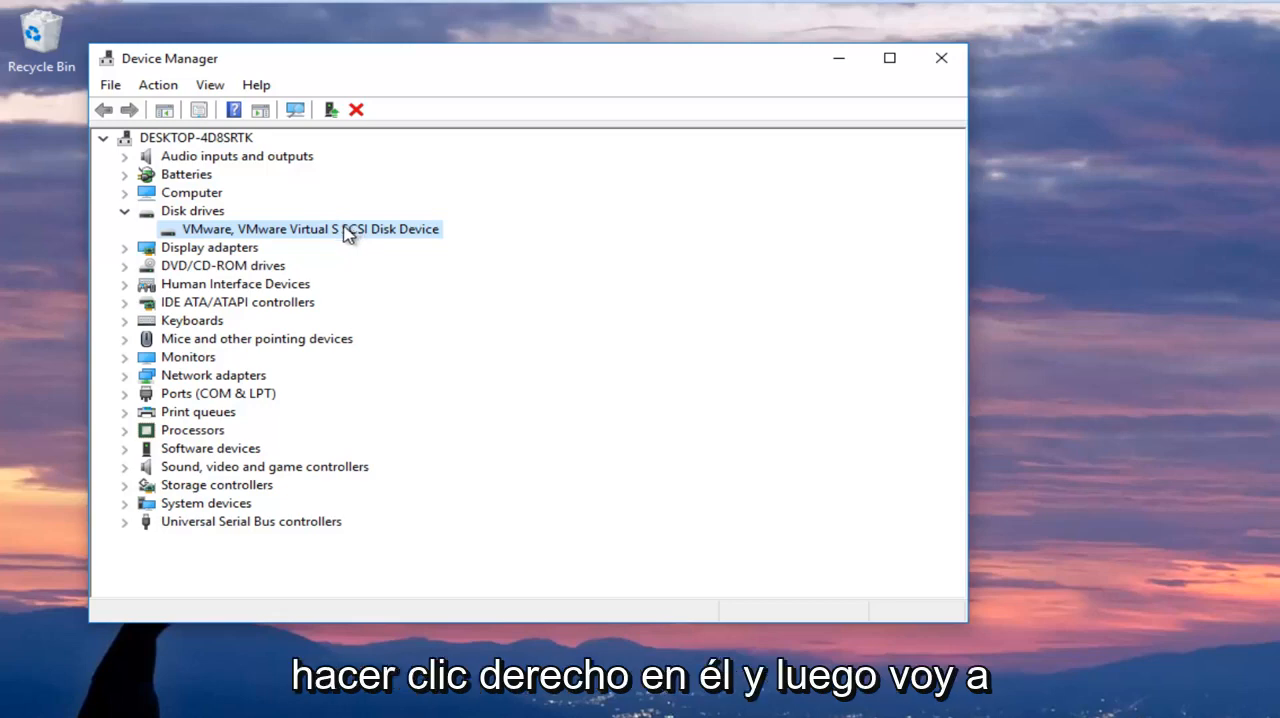
# Open Properties for the VMware Virtual S SCSI Disk Device from its context menu.
pyautogui.rightClick(310, 229)
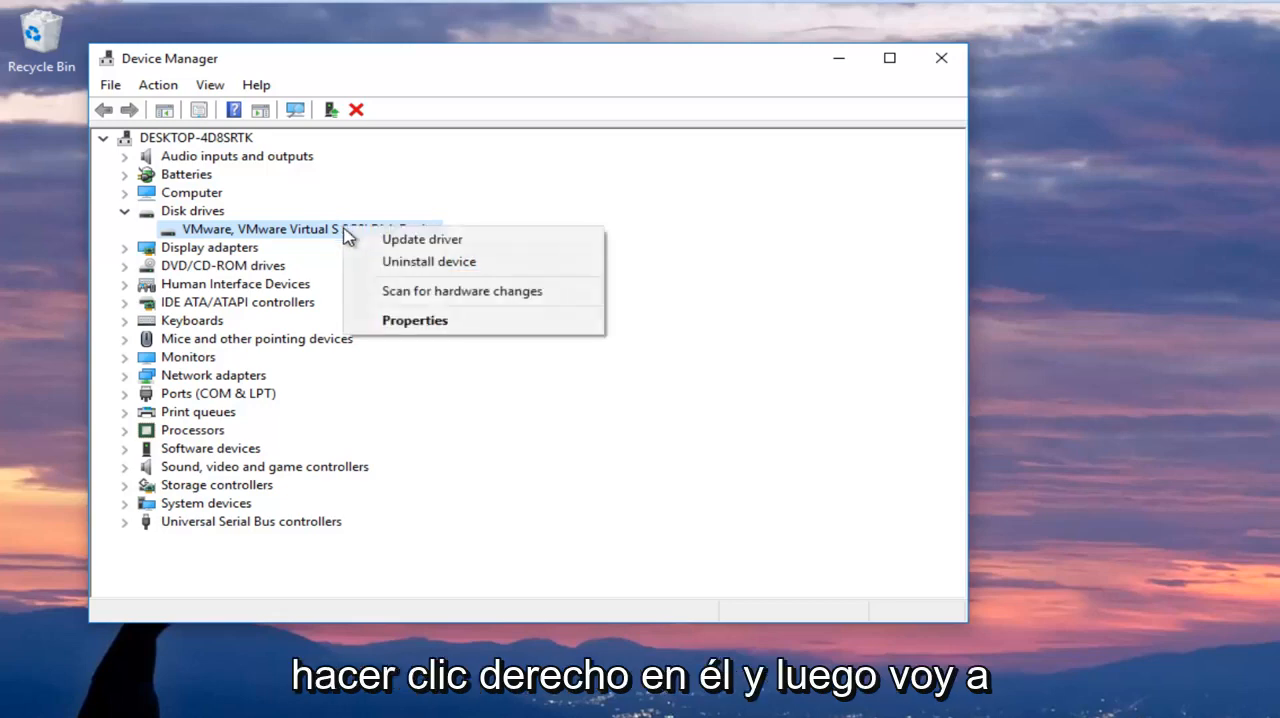
pyautogui.moveTo(415, 320)
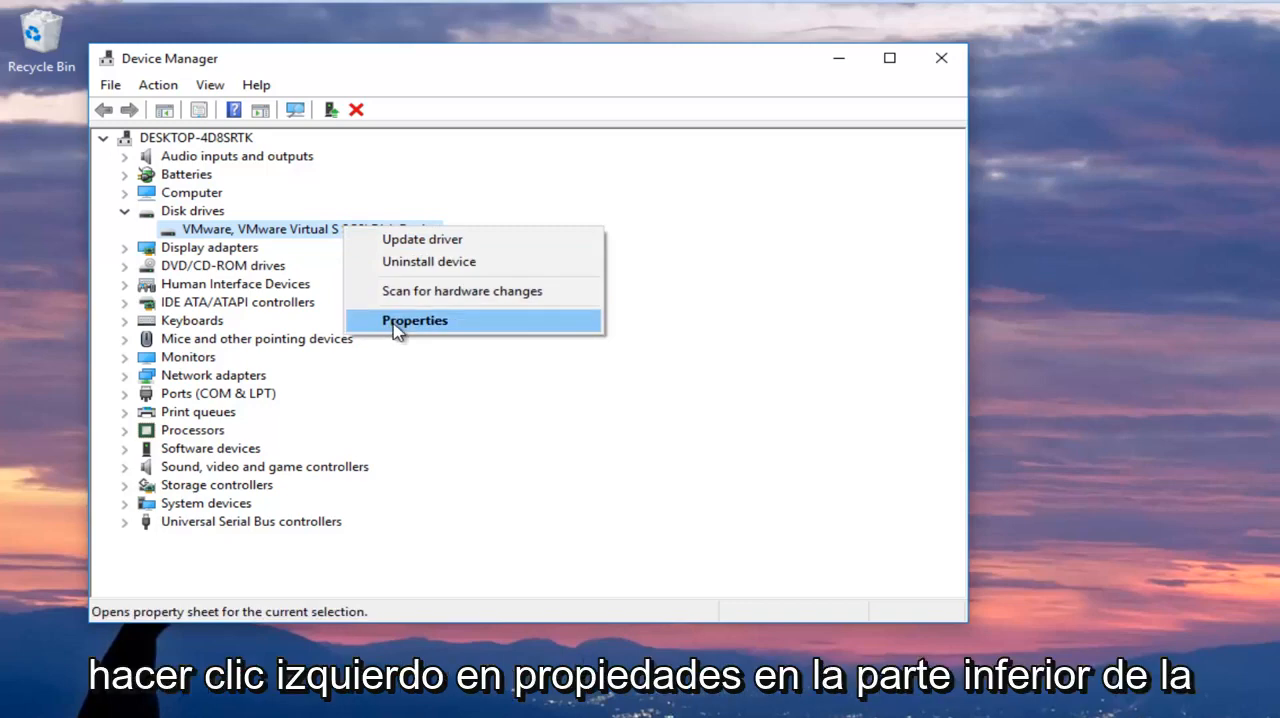
pyautogui.click(414, 320)
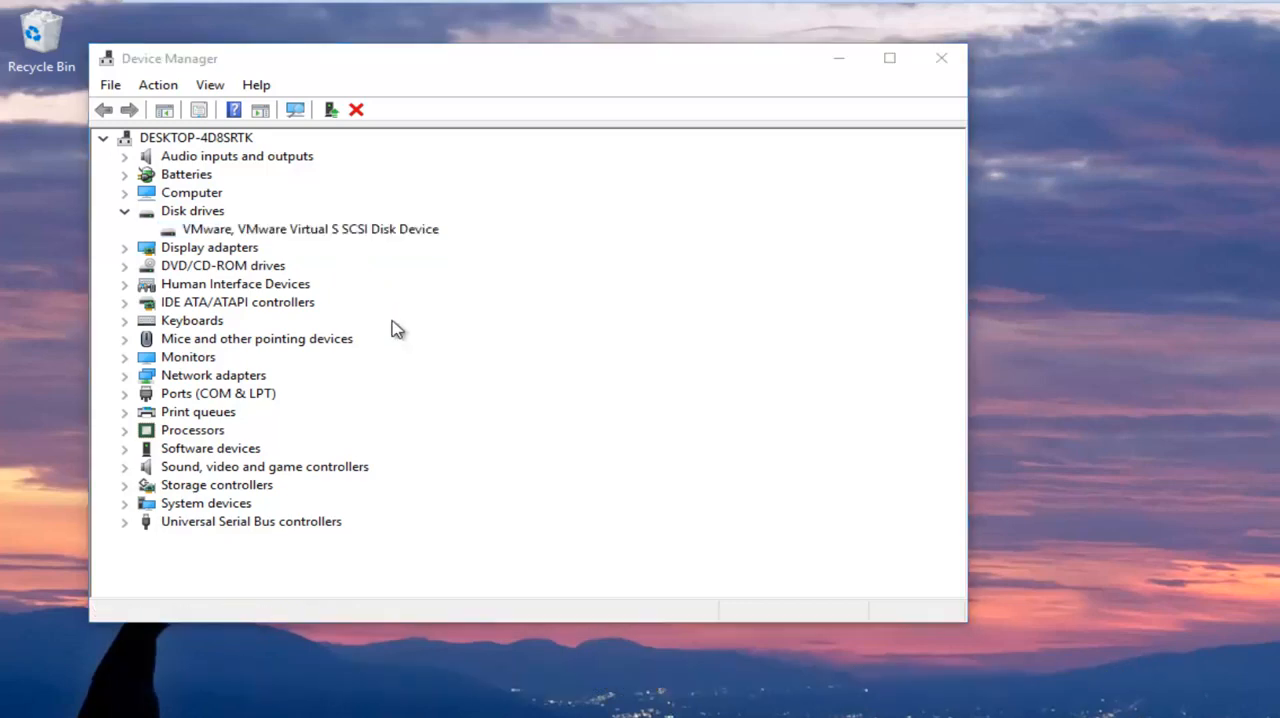
# Select Quick removal on the disk's Policies tab and confirm with OK.
pyautogui.doubleClick(311, 229)
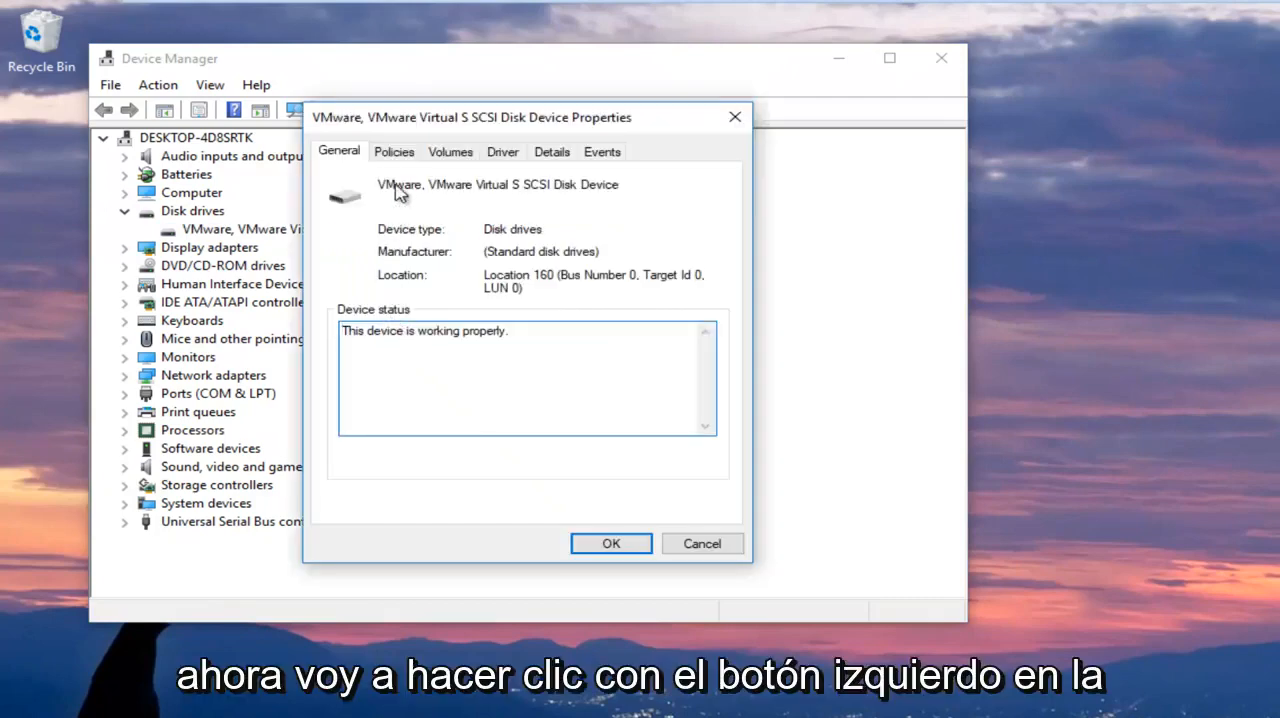
pyautogui.click(394, 151)
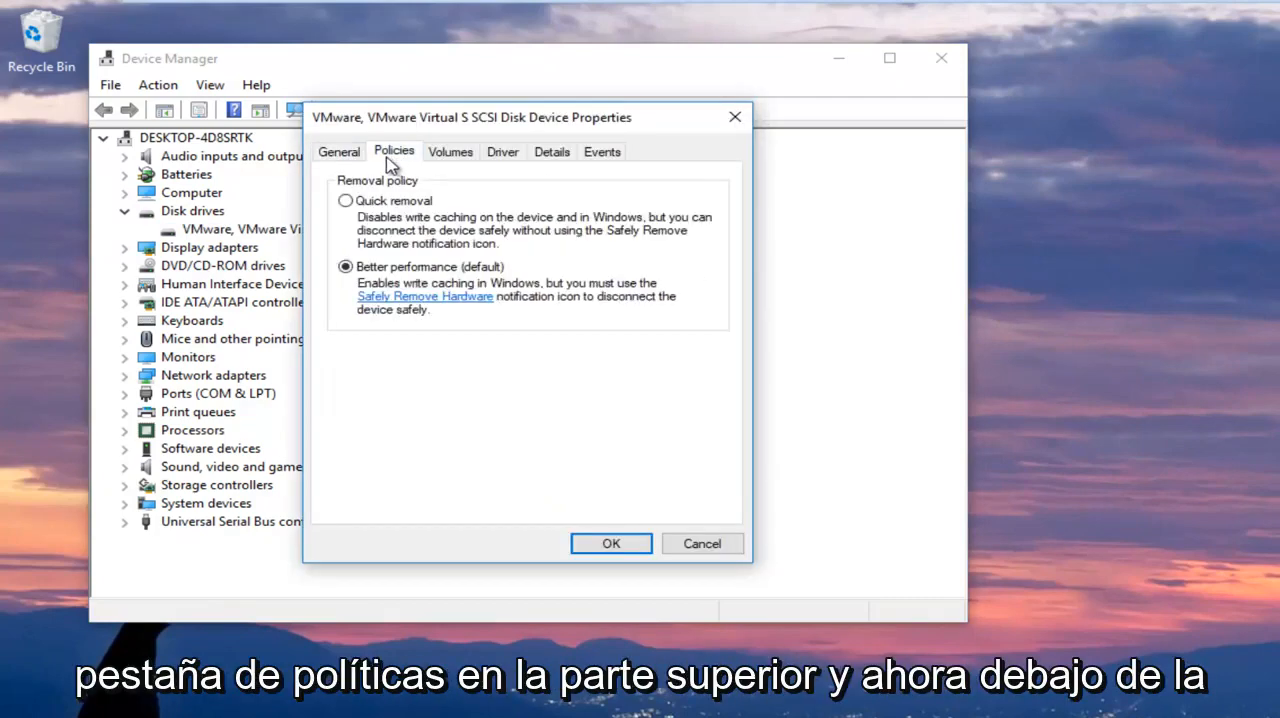
pyautogui.moveTo(368, 196)
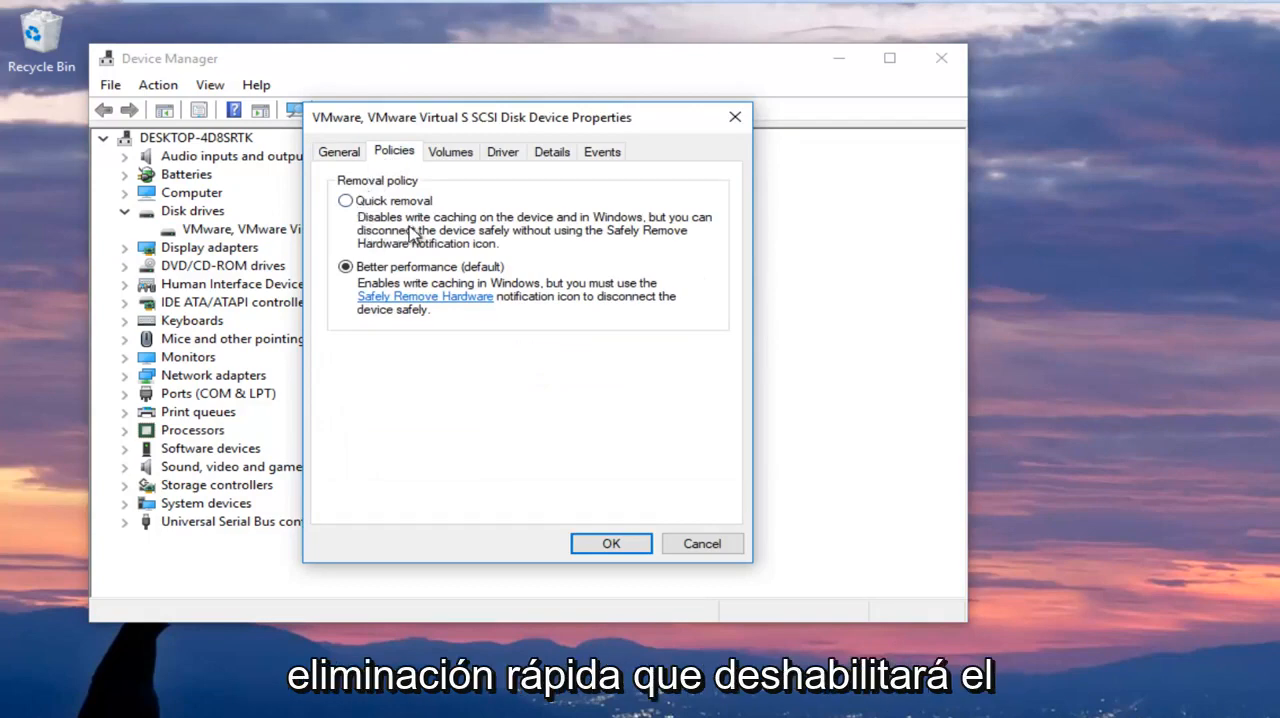
pyautogui.moveTo(448, 244)
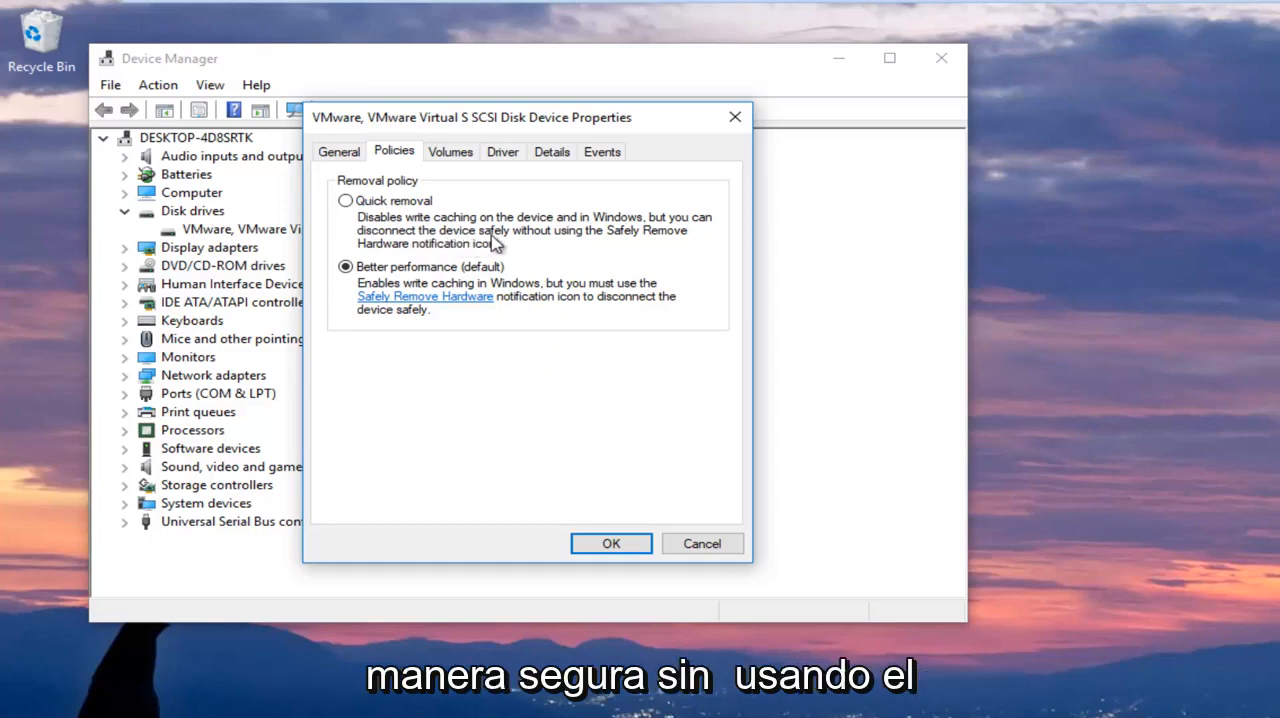
pyautogui.moveTo(430, 252)
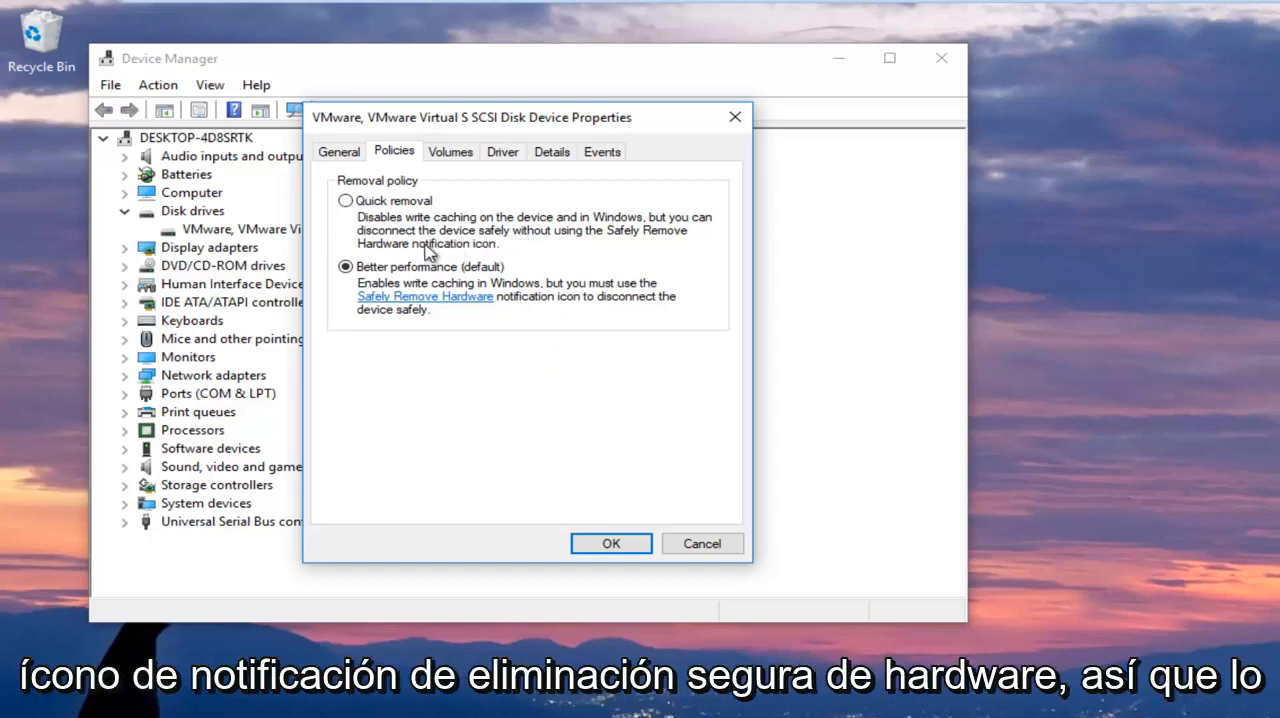
pyautogui.click(345, 200)
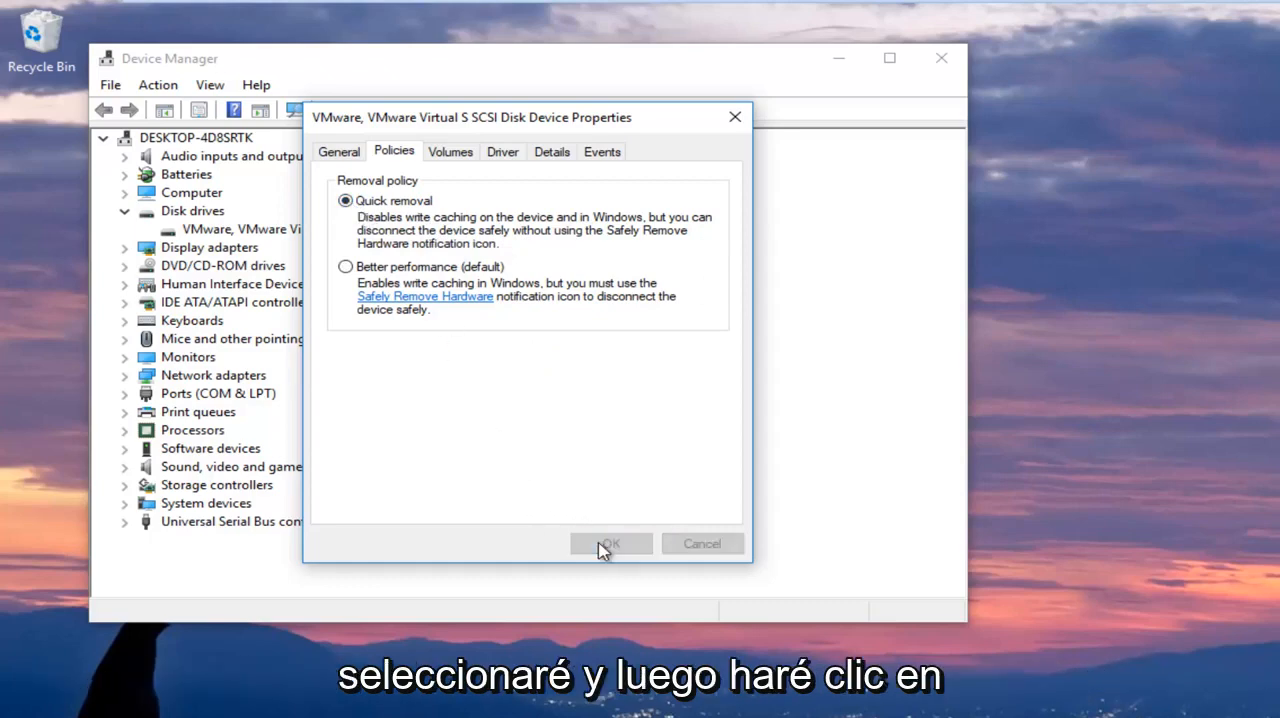
pyautogui.click(610, 543)
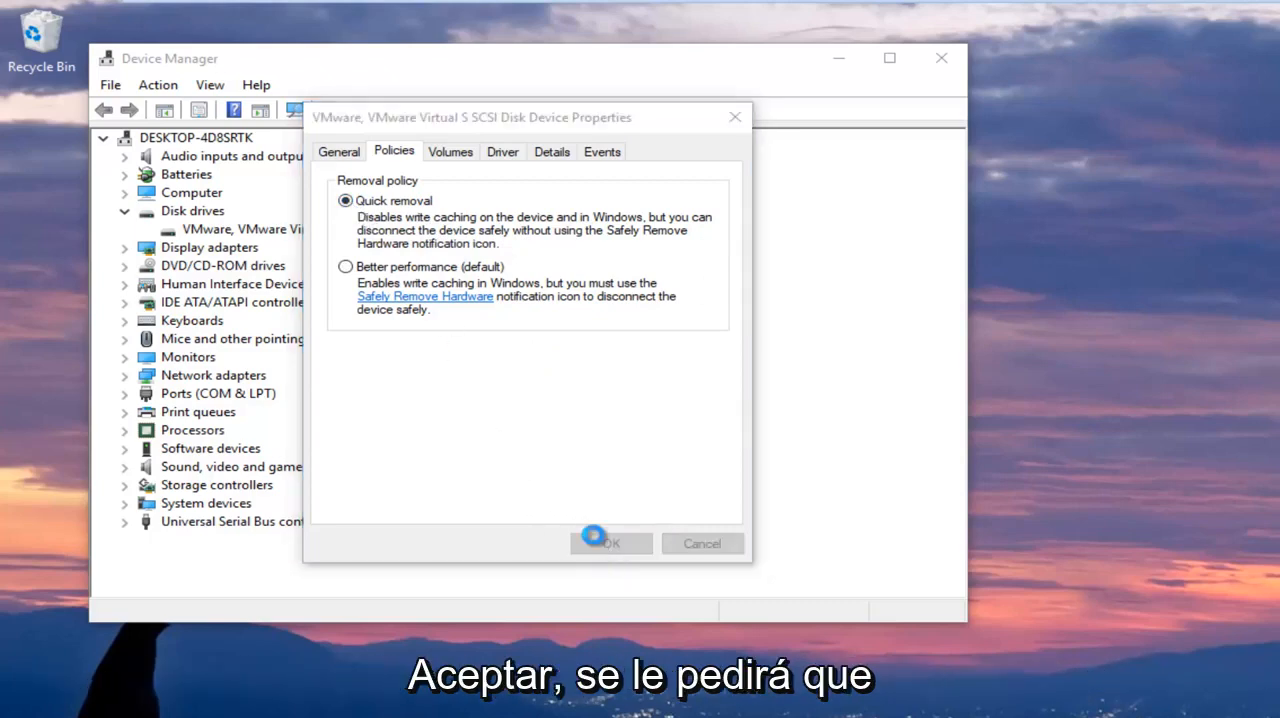
# Close the disk properties to bring up the restart prompt.
pyautogui.click(605, 543)
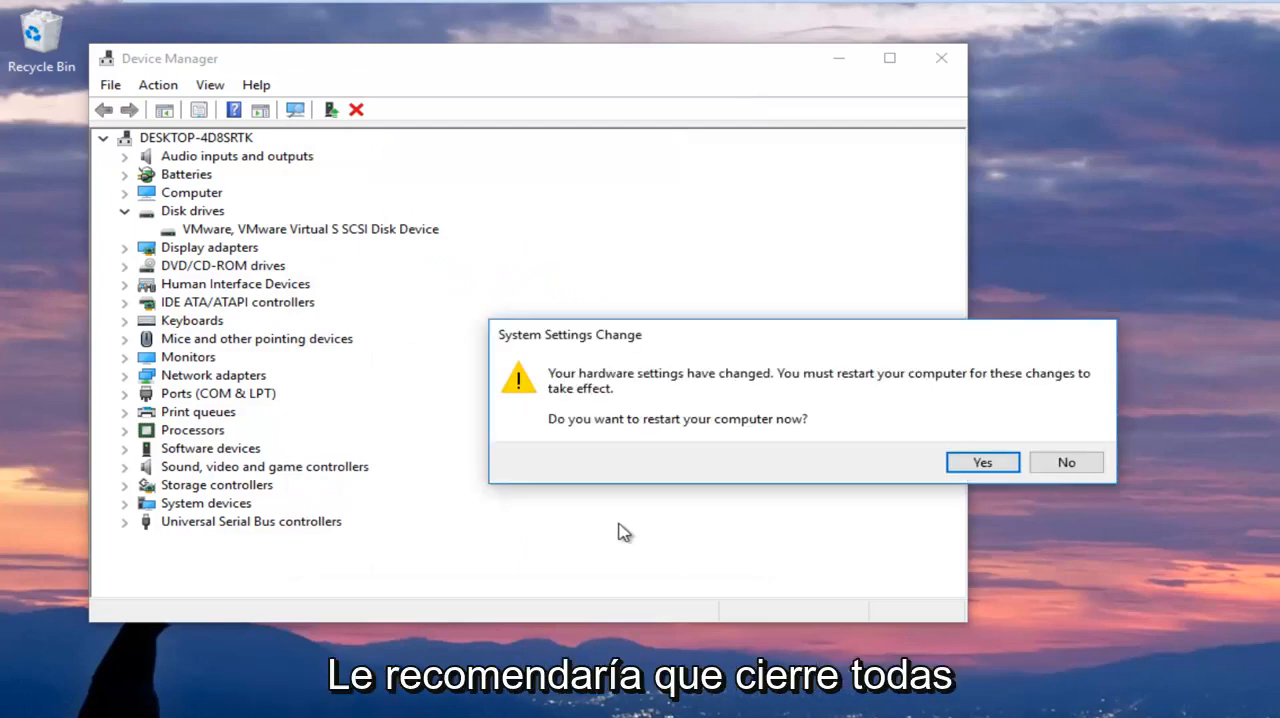
pyautogui.moveTo(708, 508)
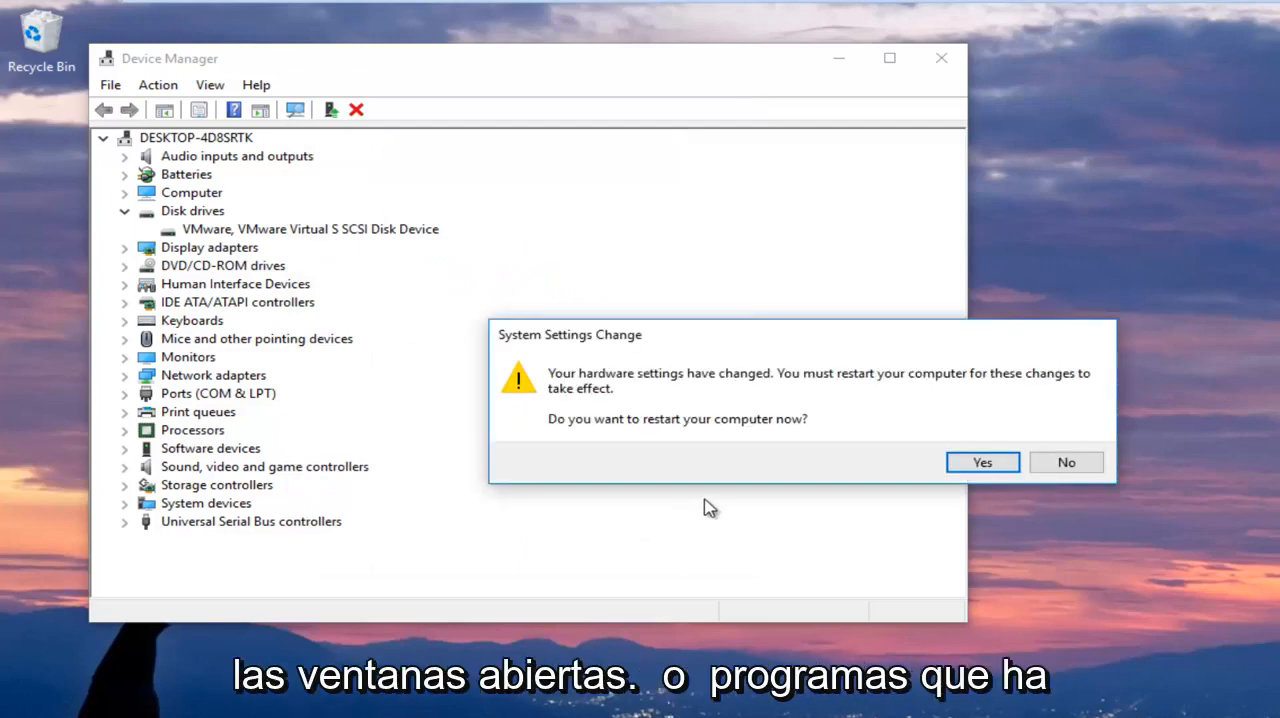
pyautogui.moveTo(948, 470)
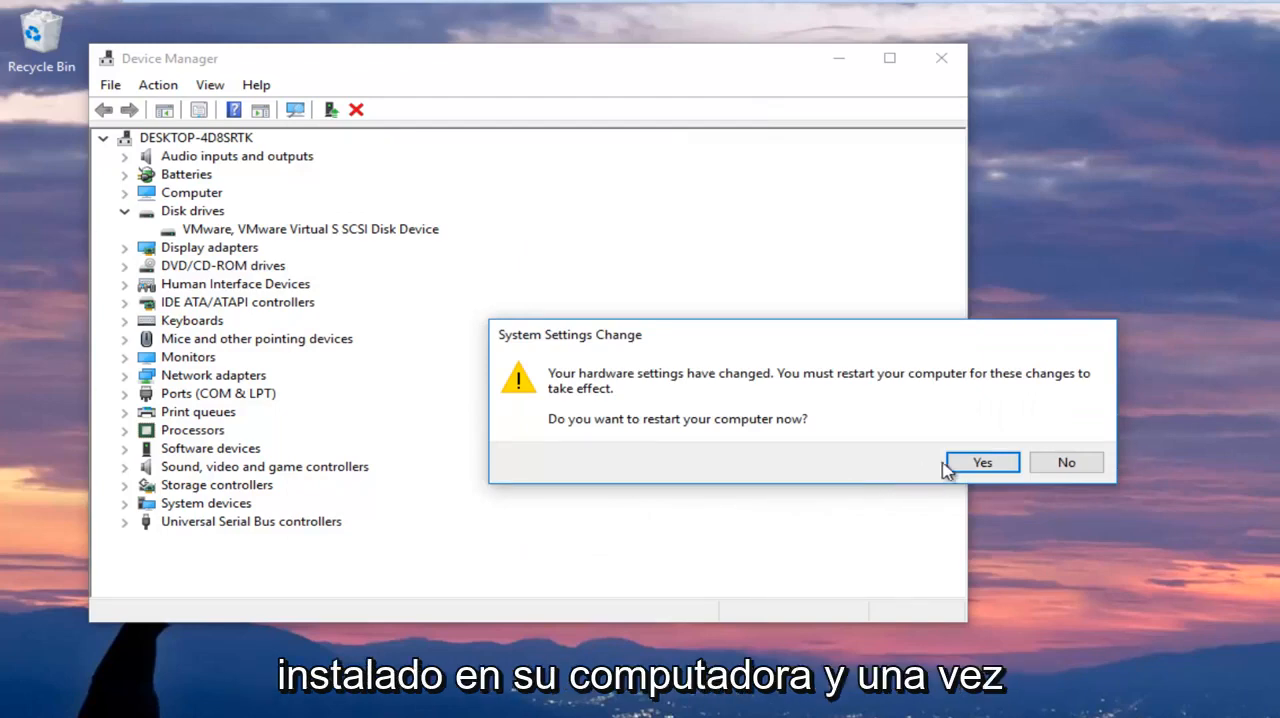